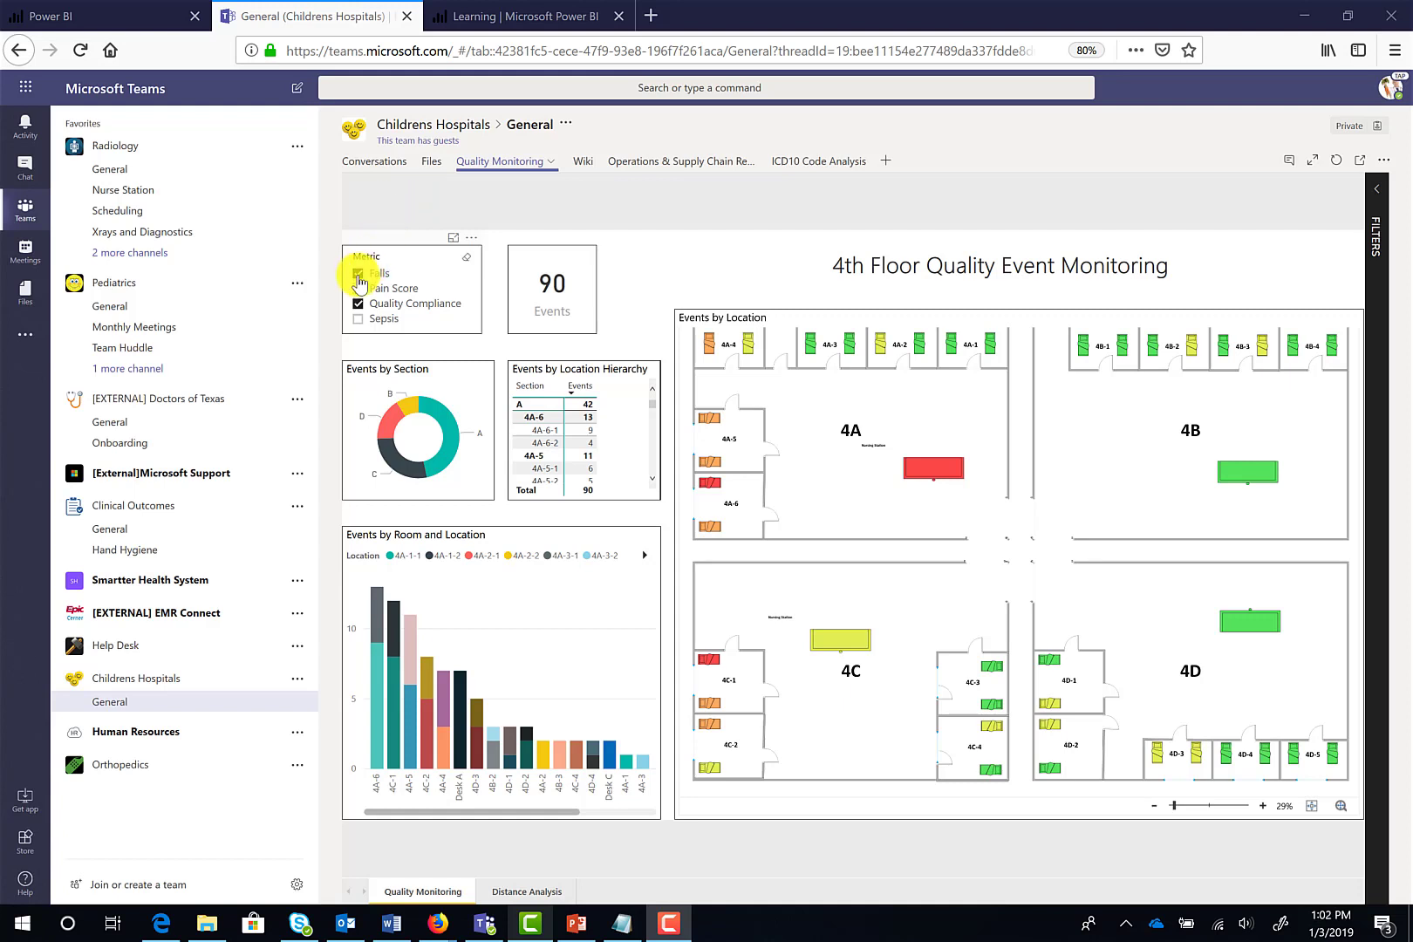
Filter the Metric slicer to the Falls and Quality Compliance events
click(357, 273)
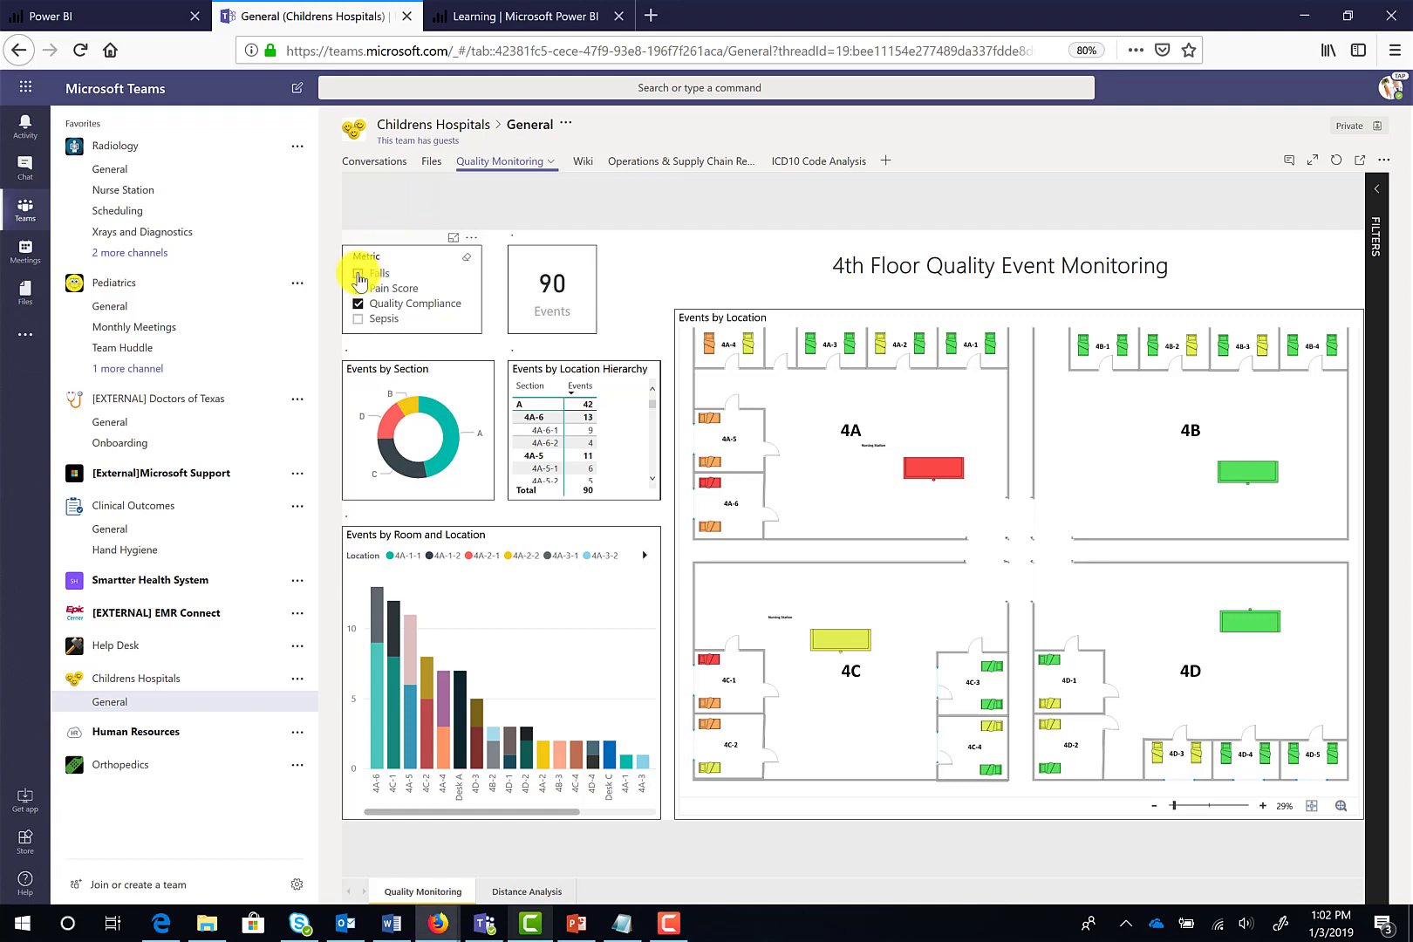
click(358, 288)
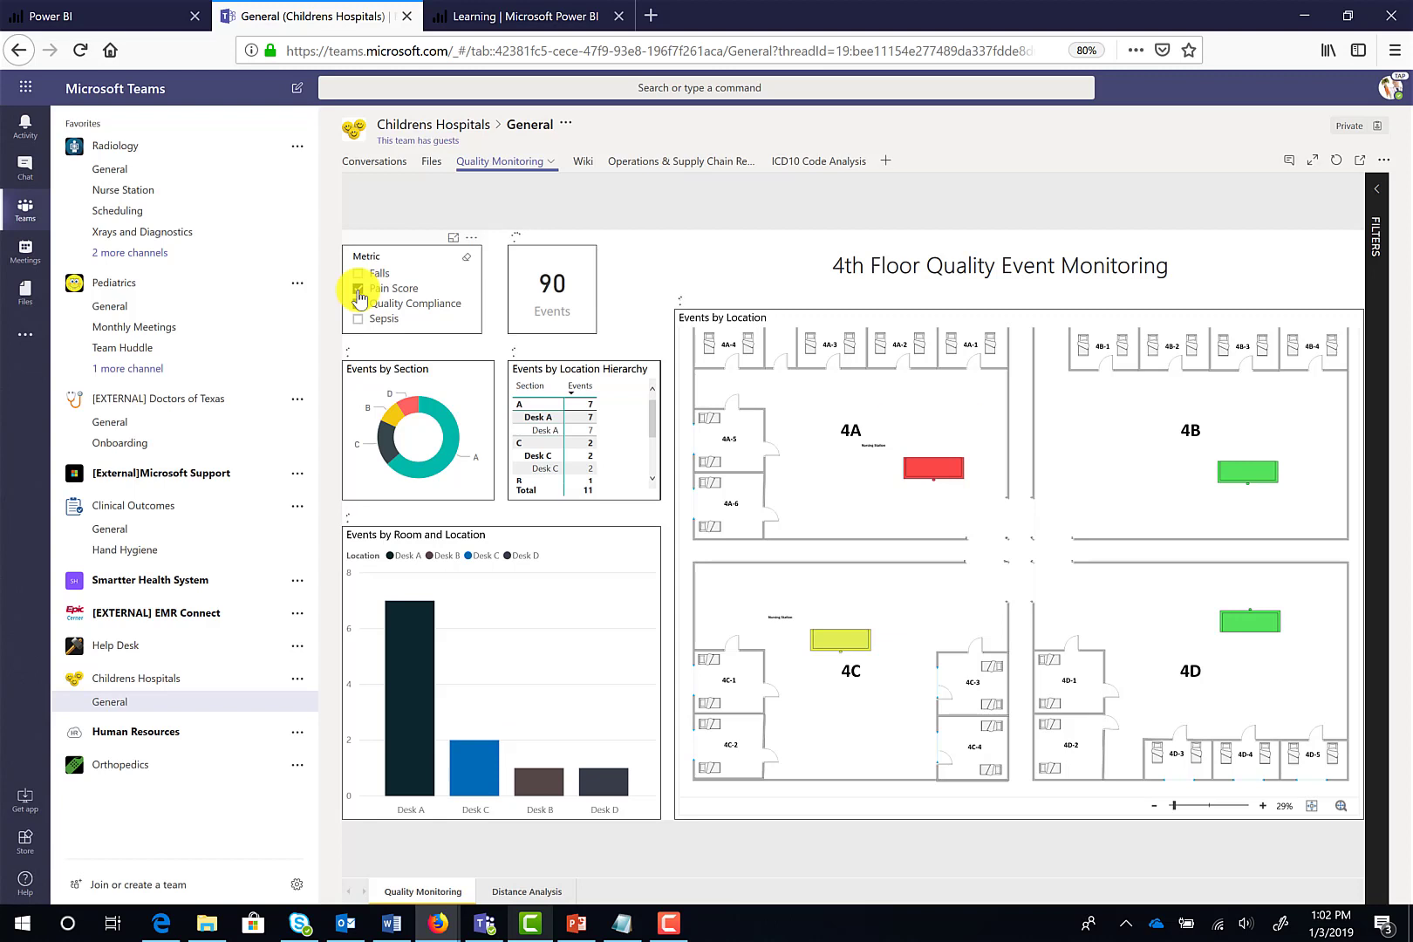
click(358, 289)
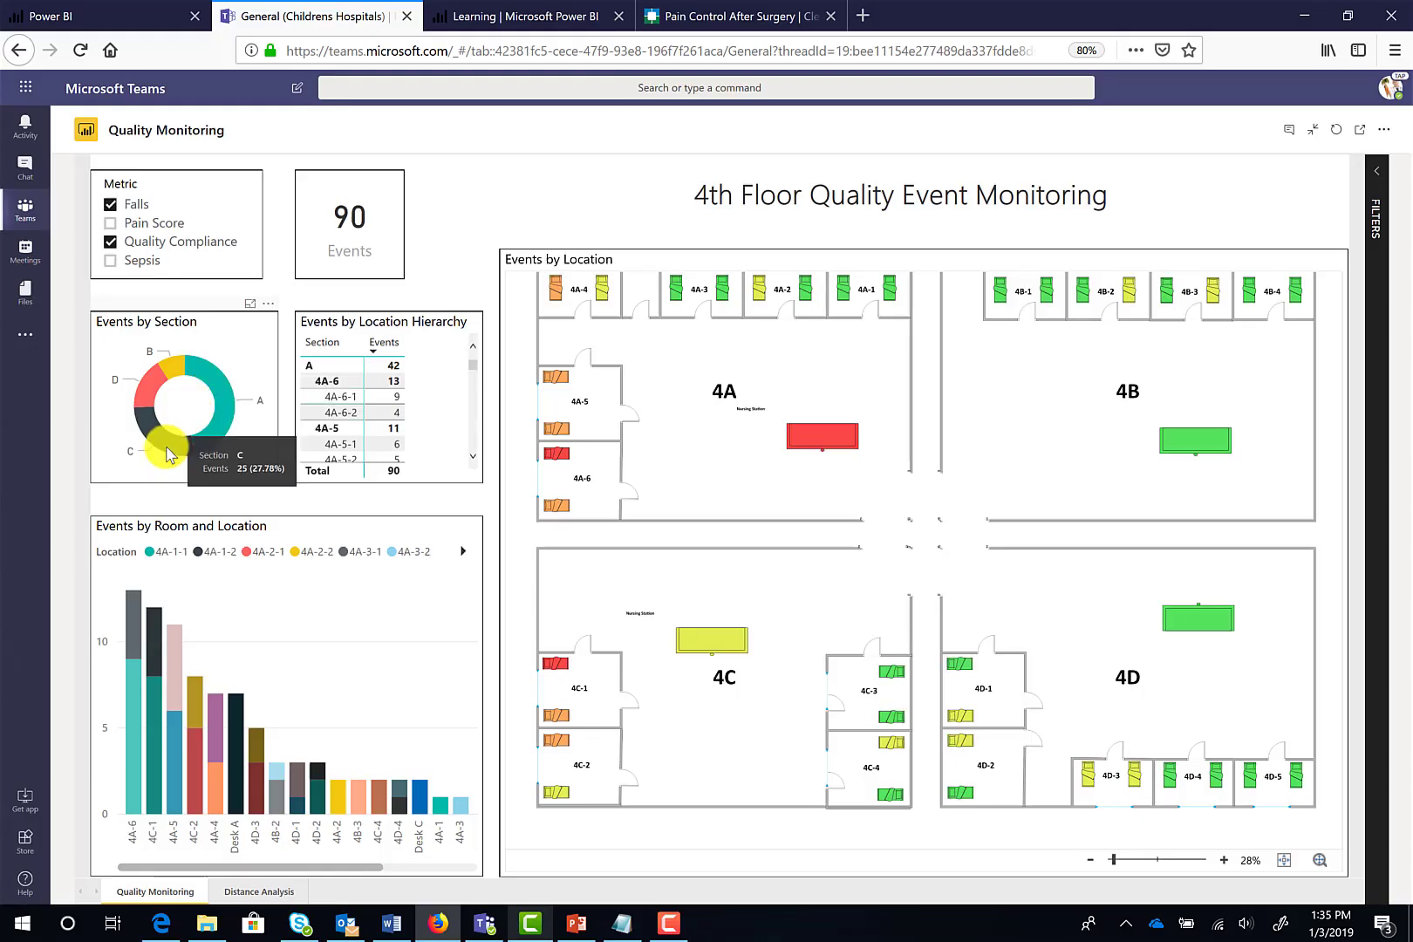
click(160, 445)
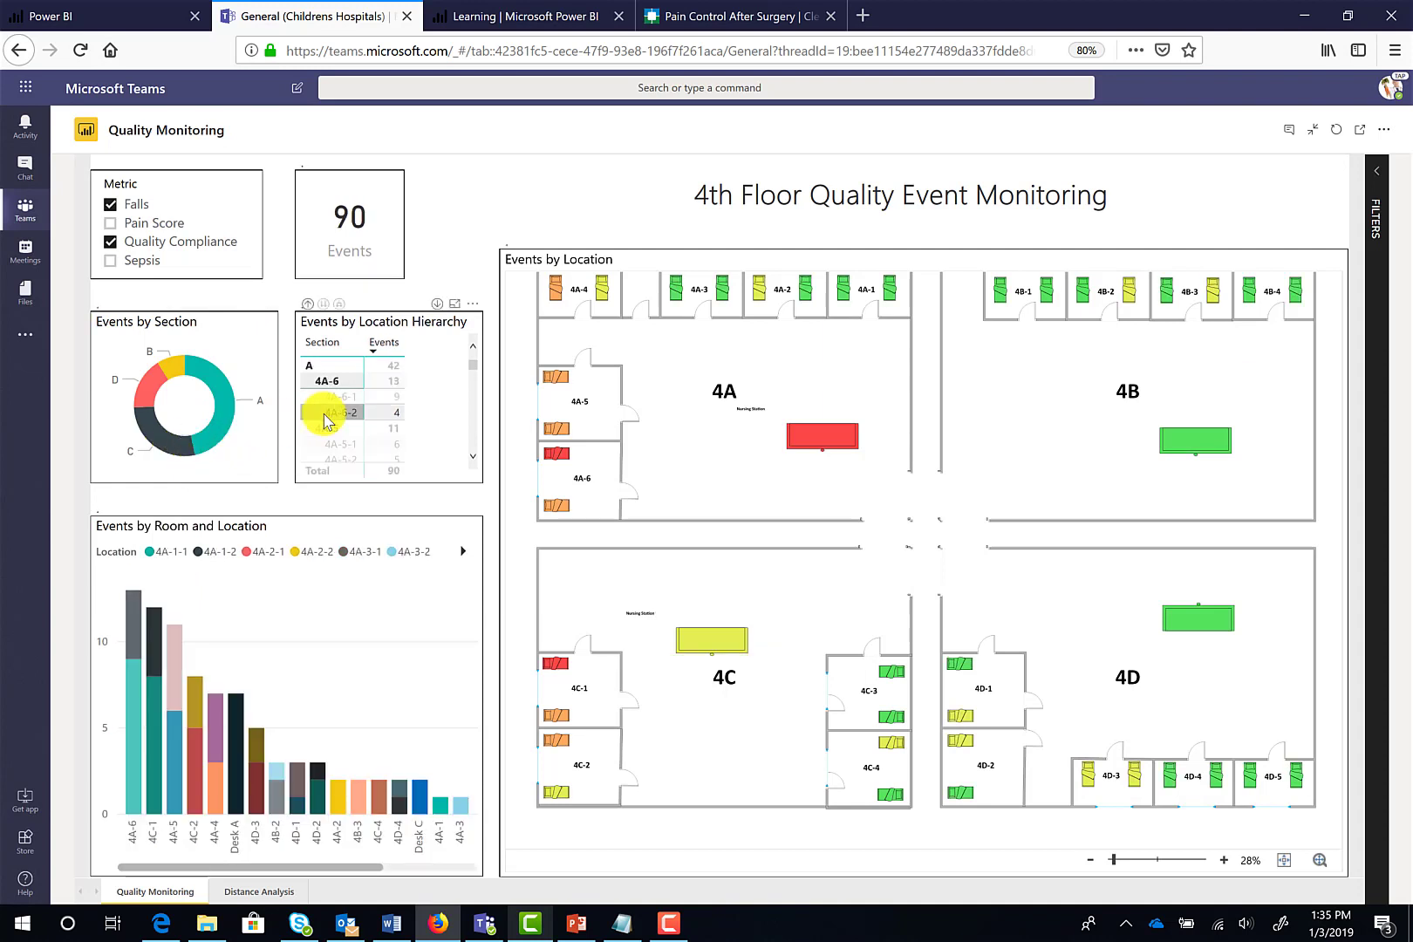
click(342, 411)
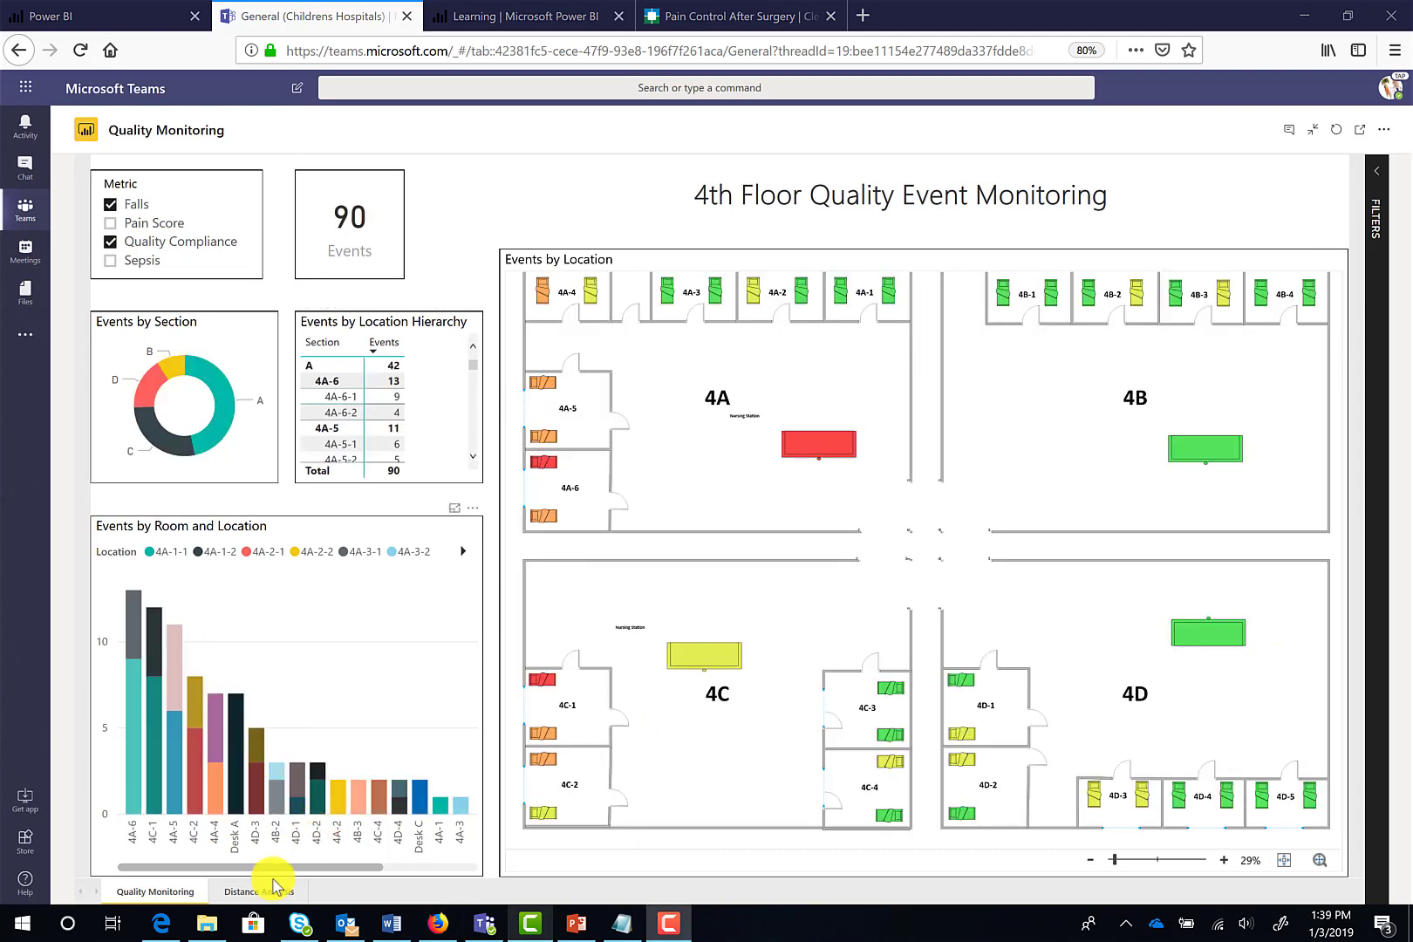
View the Distance Analysis page, then pick Power BI for a new General channel tab
click(258, 891)
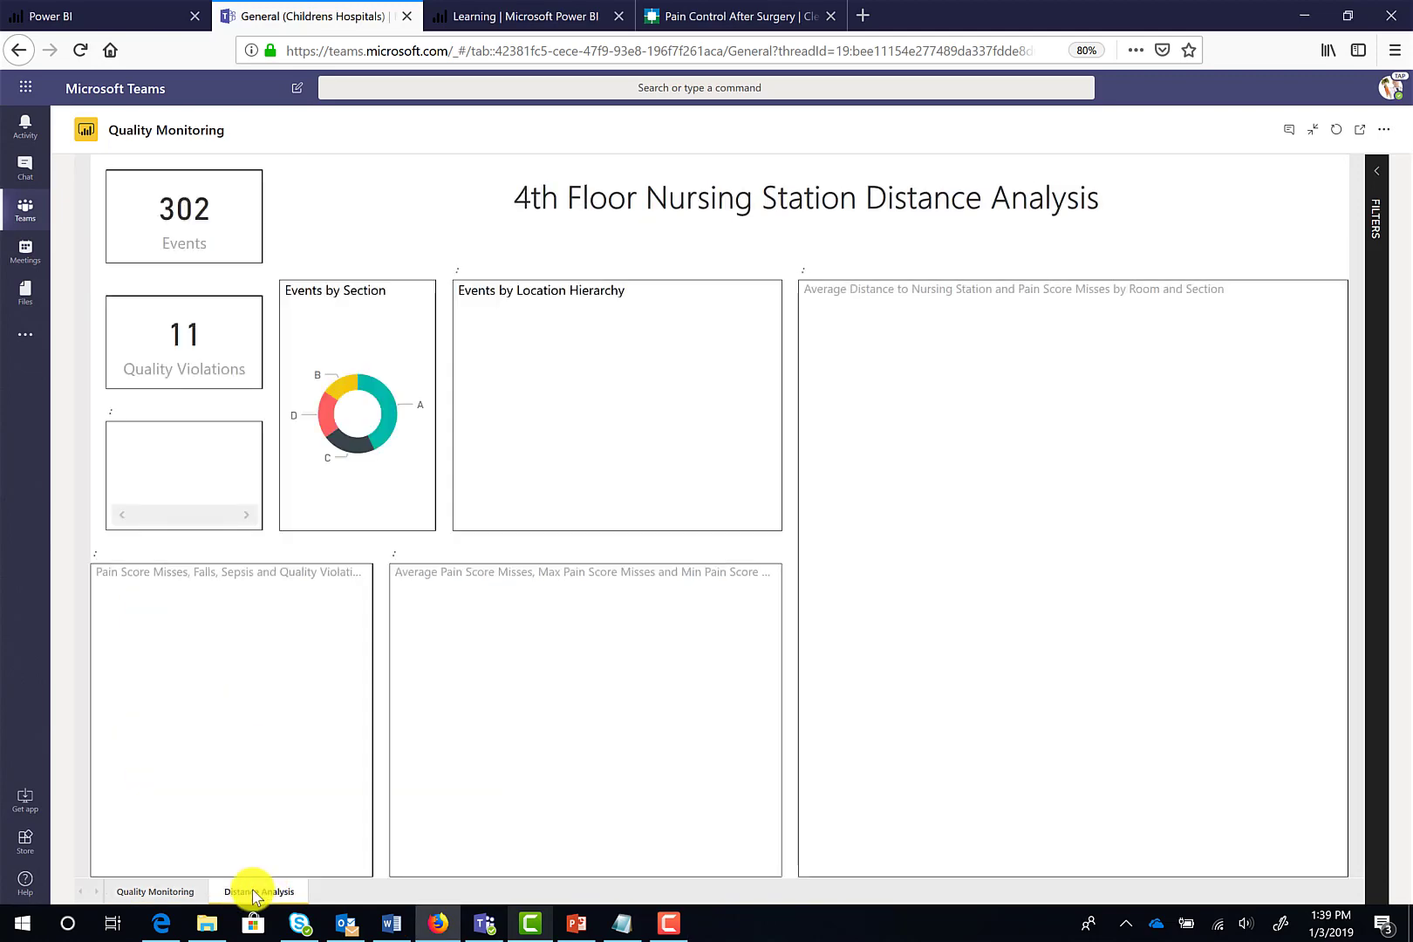
click(258, 890)
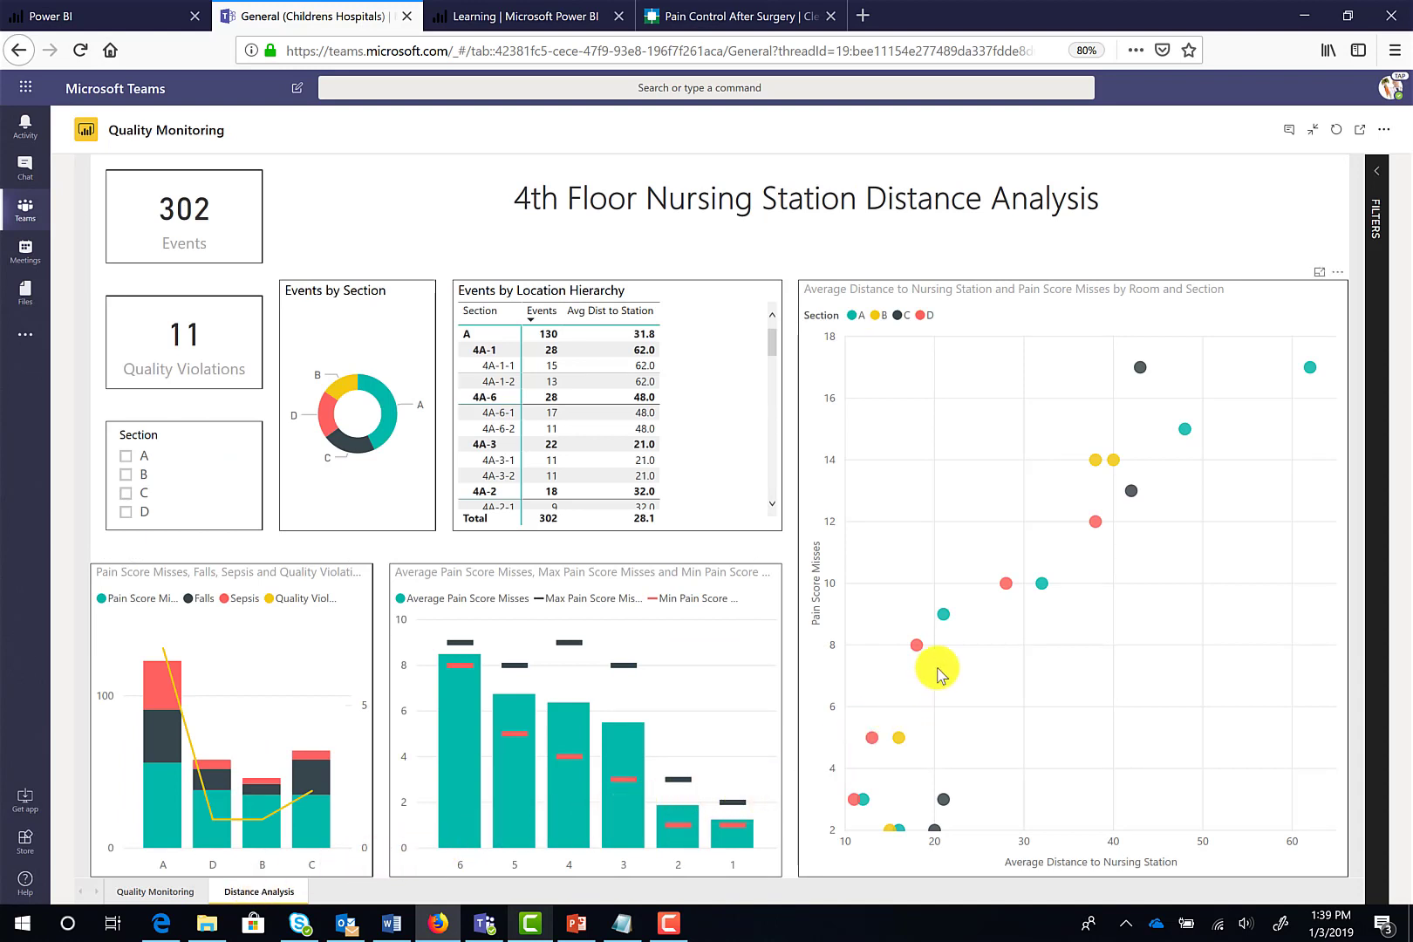
mouse_move(1307, 329)
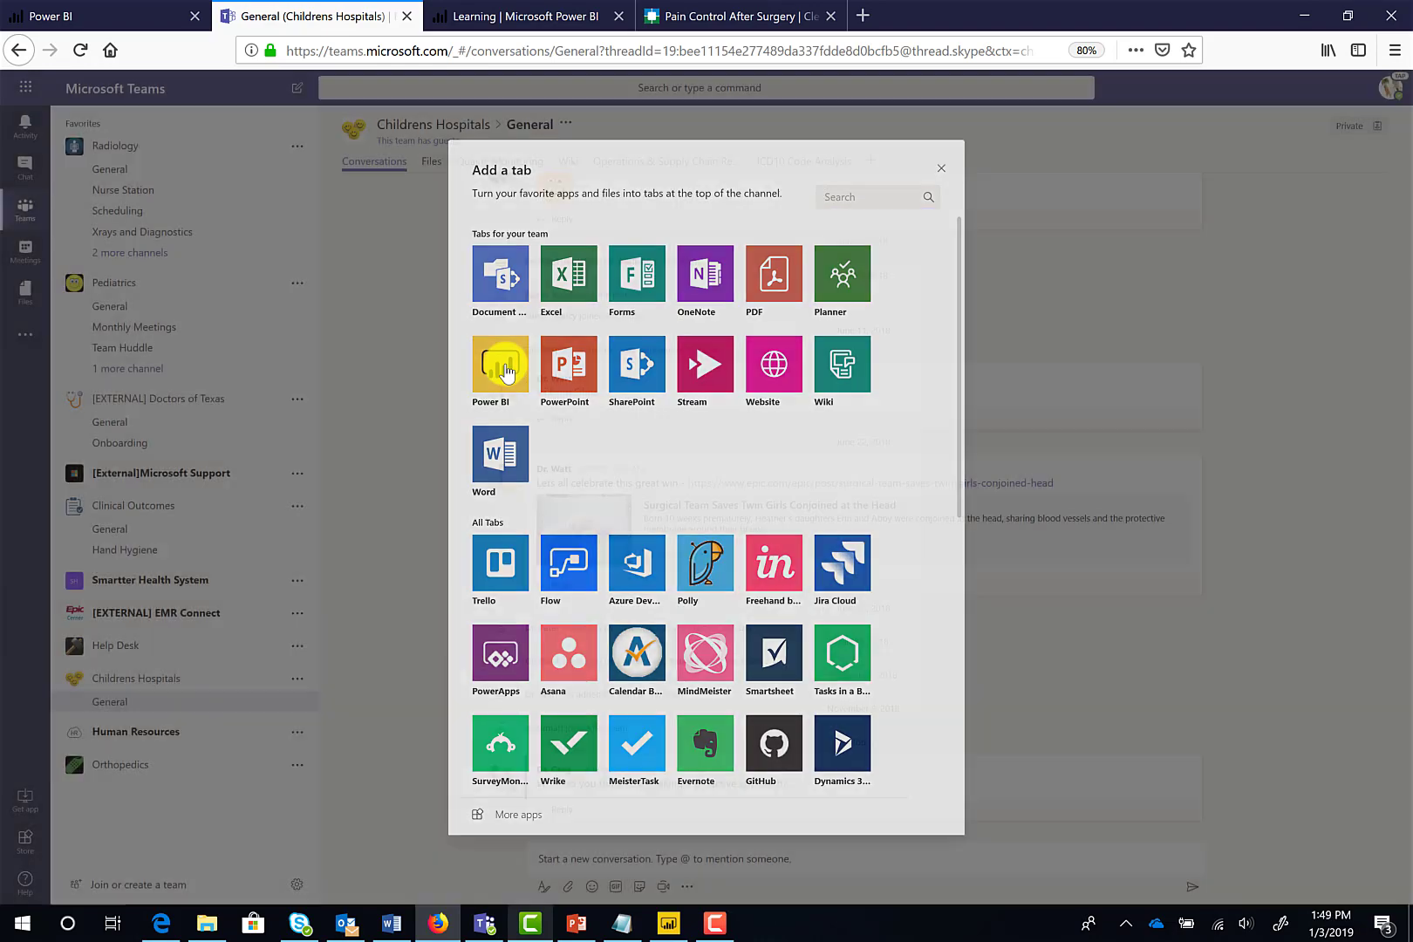
click(499, 366)
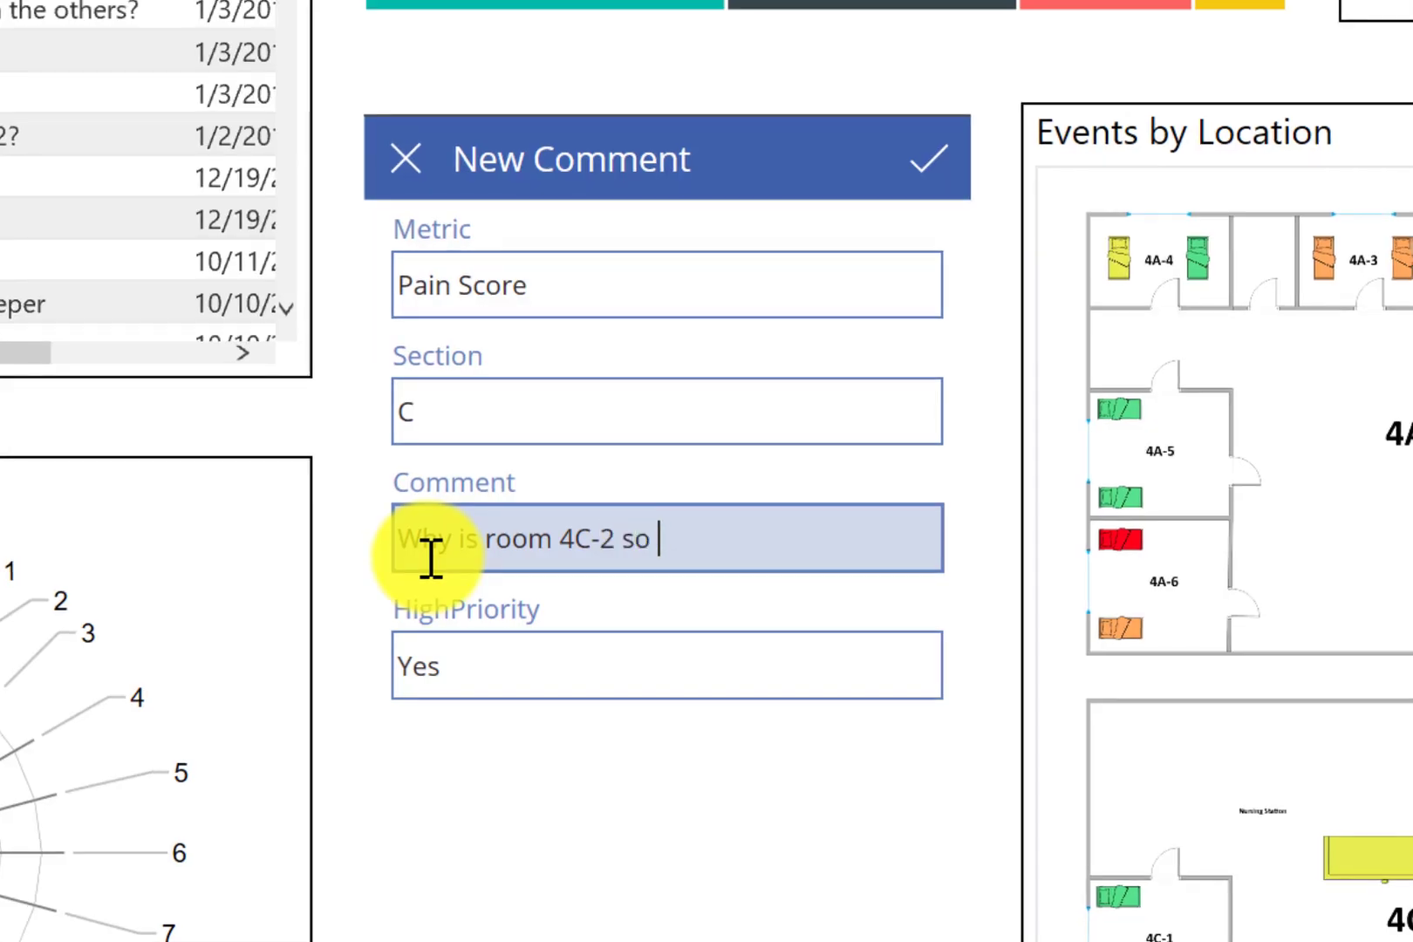
Finish and save the room 4C-2 Pain Score comment, then drill through section A
text(low?)
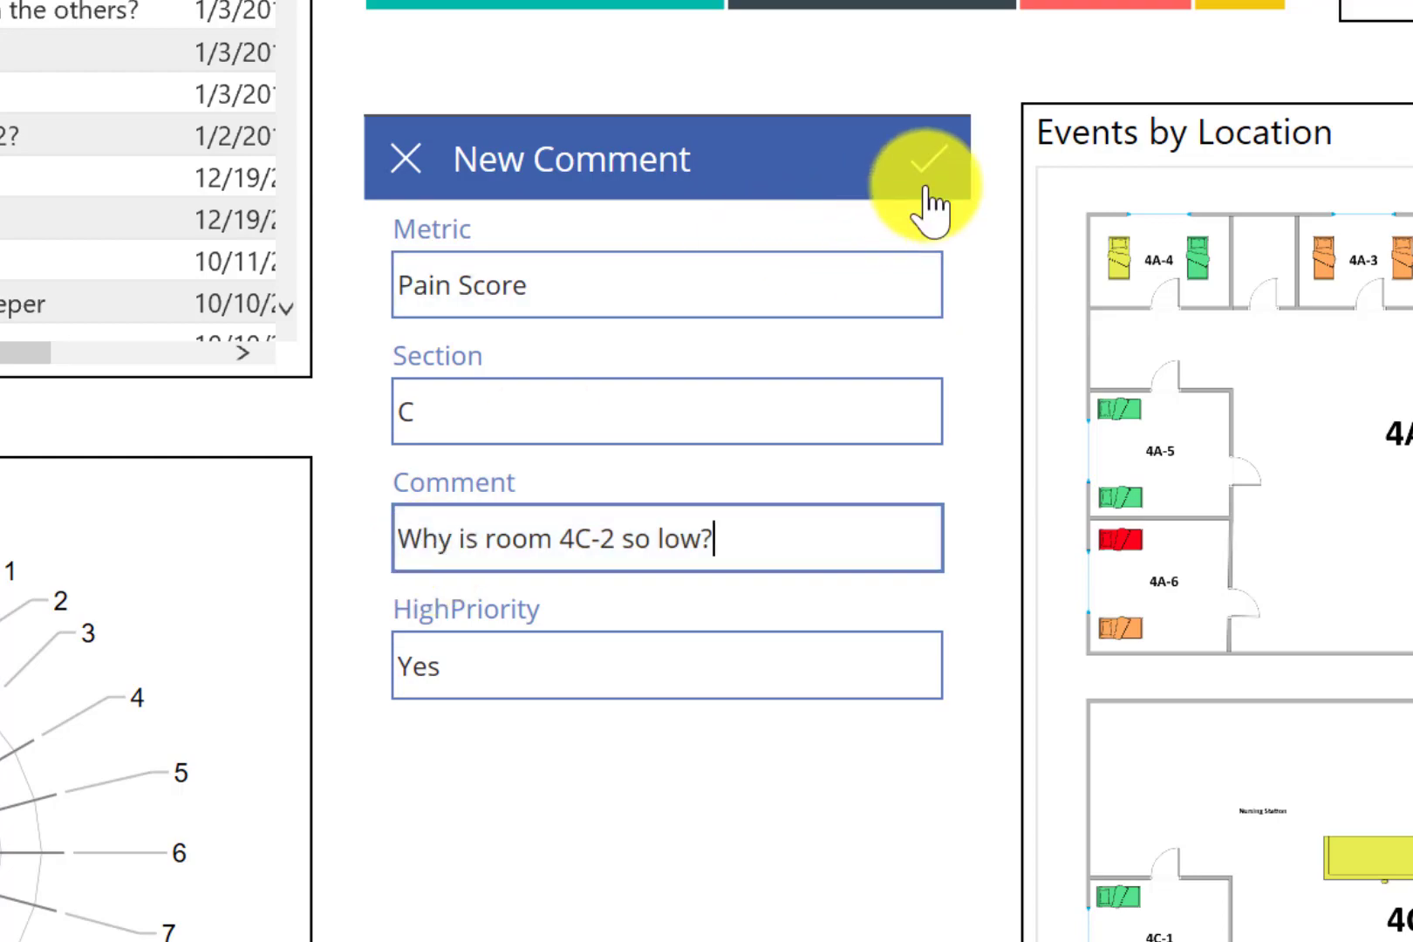
click(926, 165)
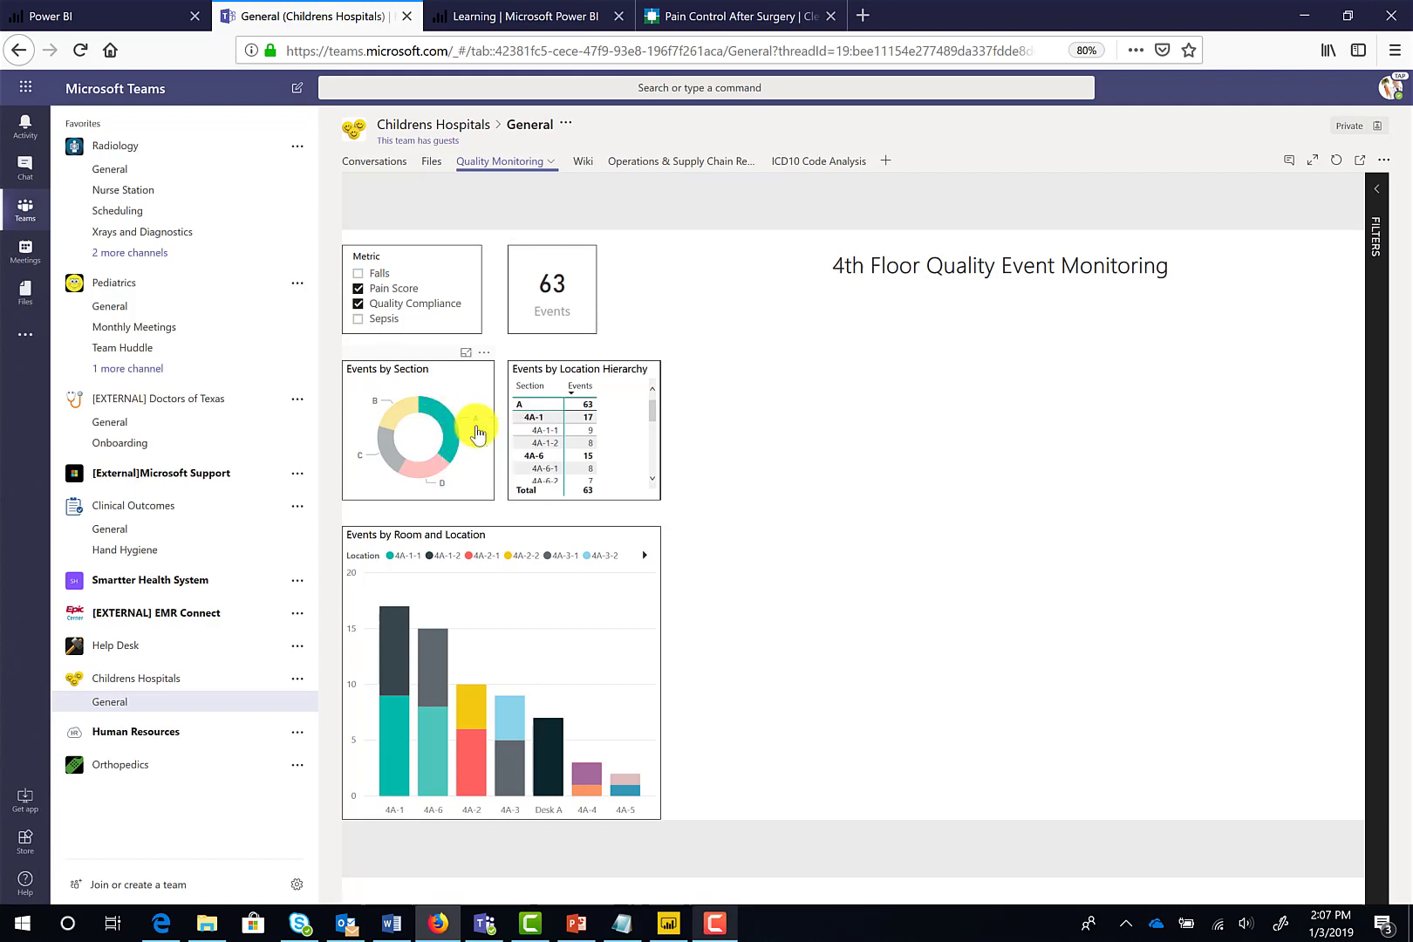
click(475, 428)
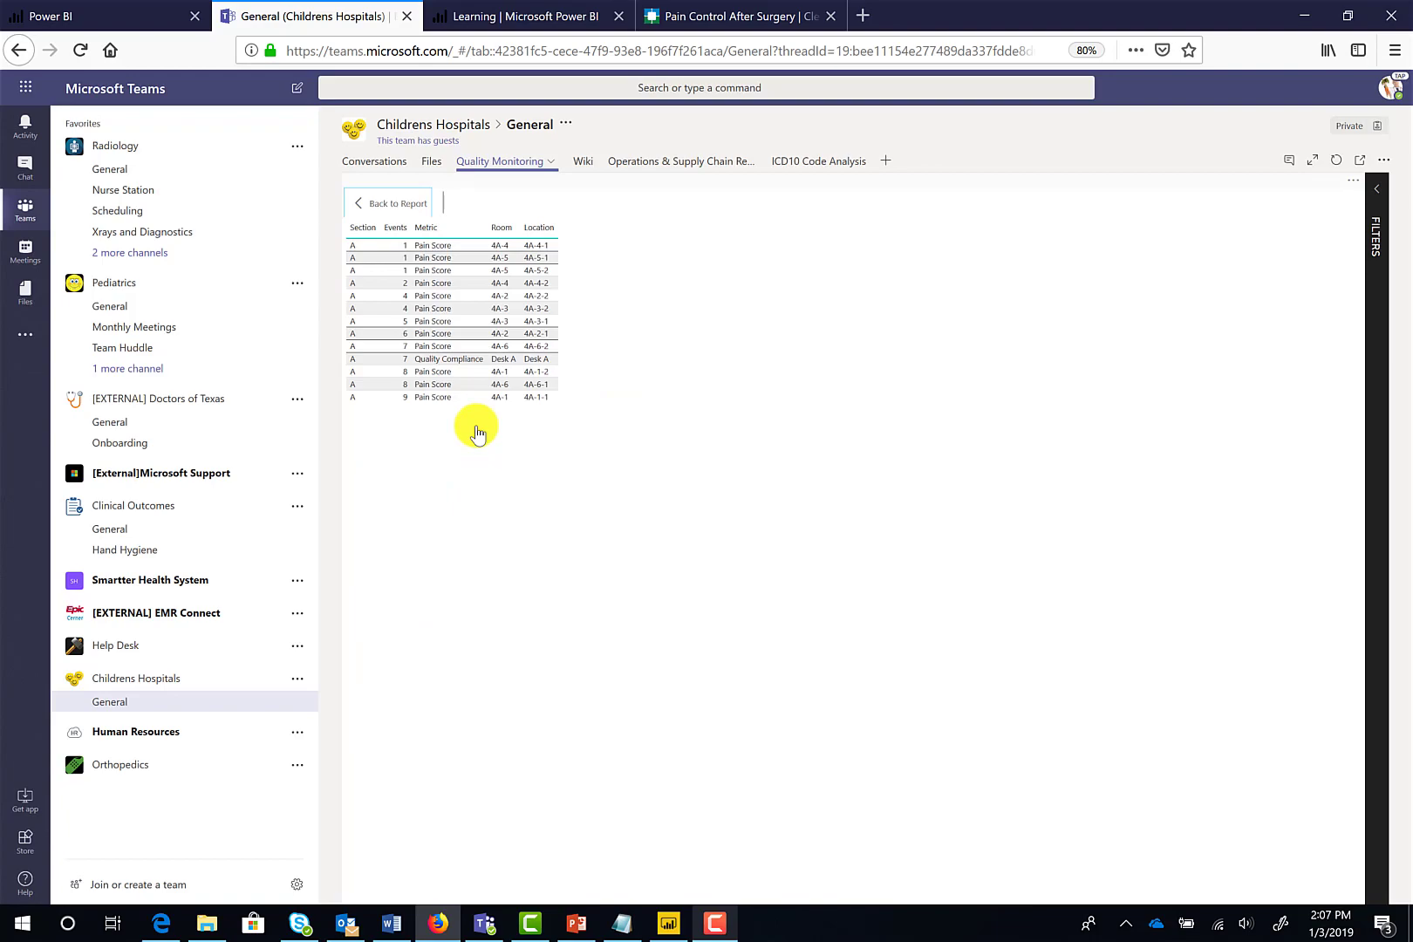